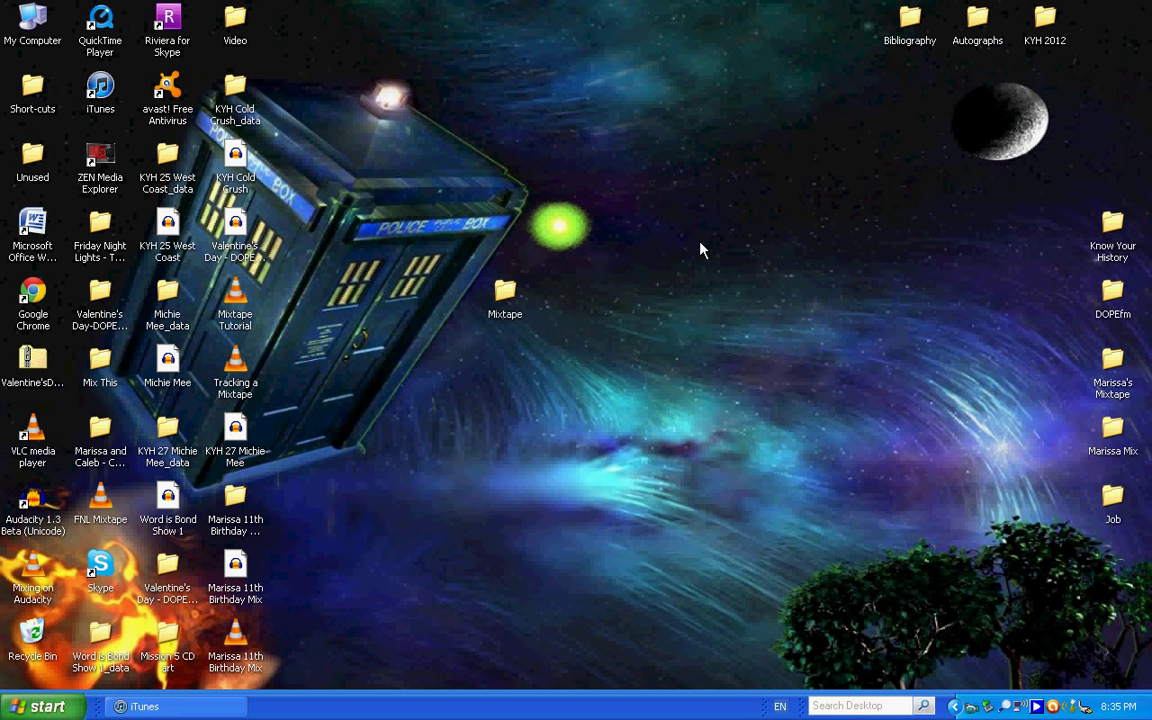
{"action": "mouse_move", "coordinate": [505, 313]}
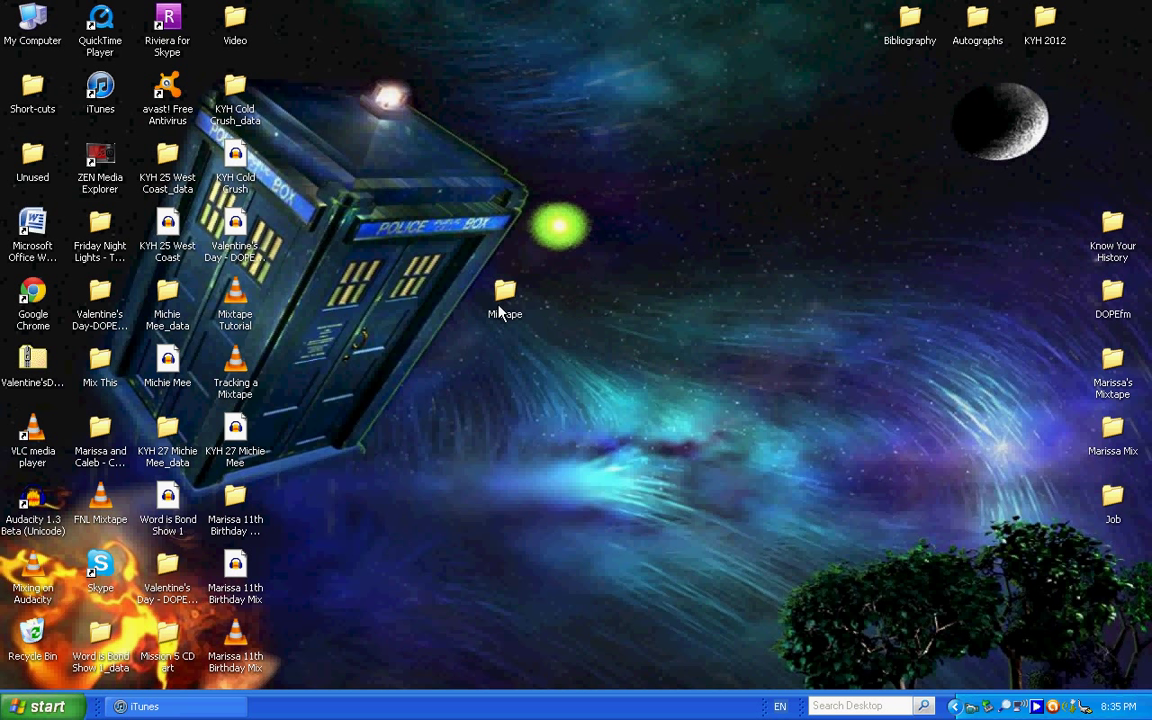
{"action": "mouse_move", "coordinate": [518, 318]}
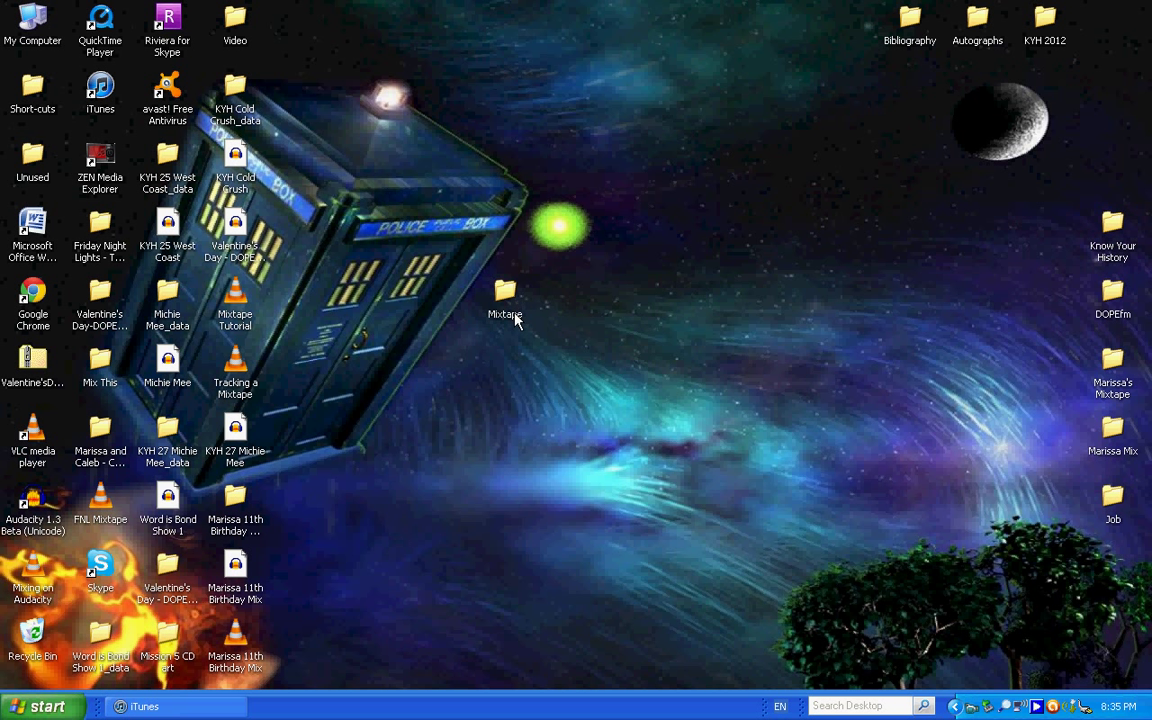
{"action": "mouse_move", "coordinate": [505, 308]}
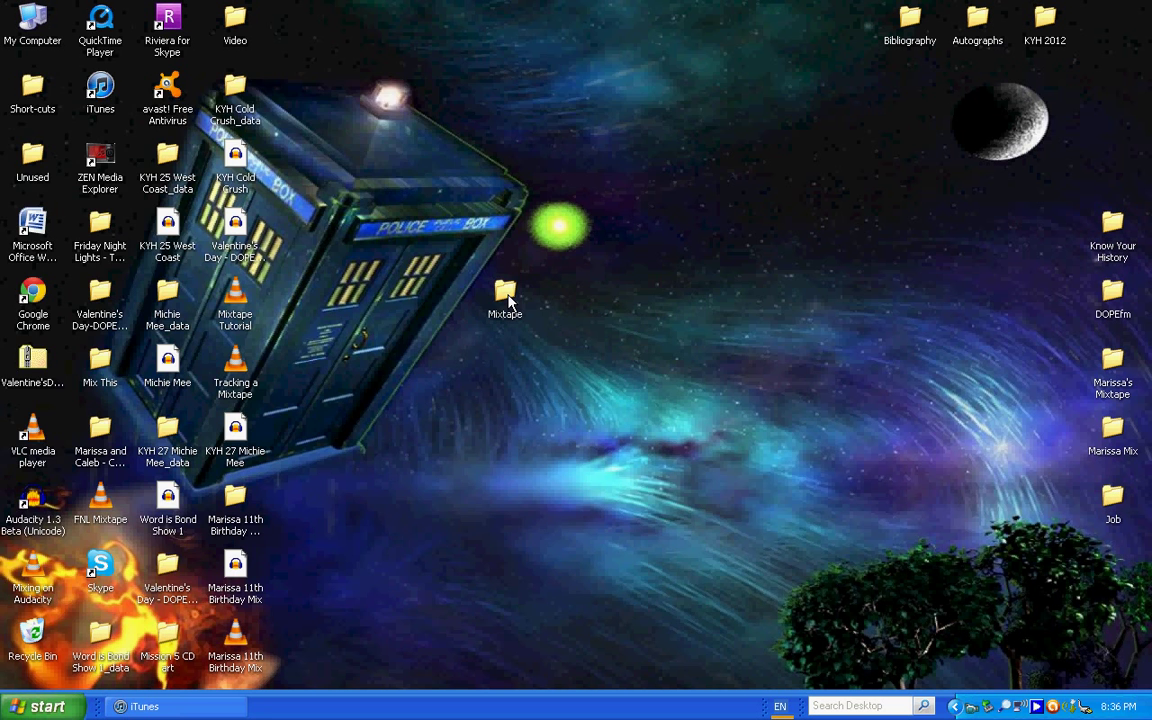
Step: Bring iTunes to the front and select the first track of the My Mixtape album
{"action": "double_click", "coordinate": [505, 295]}
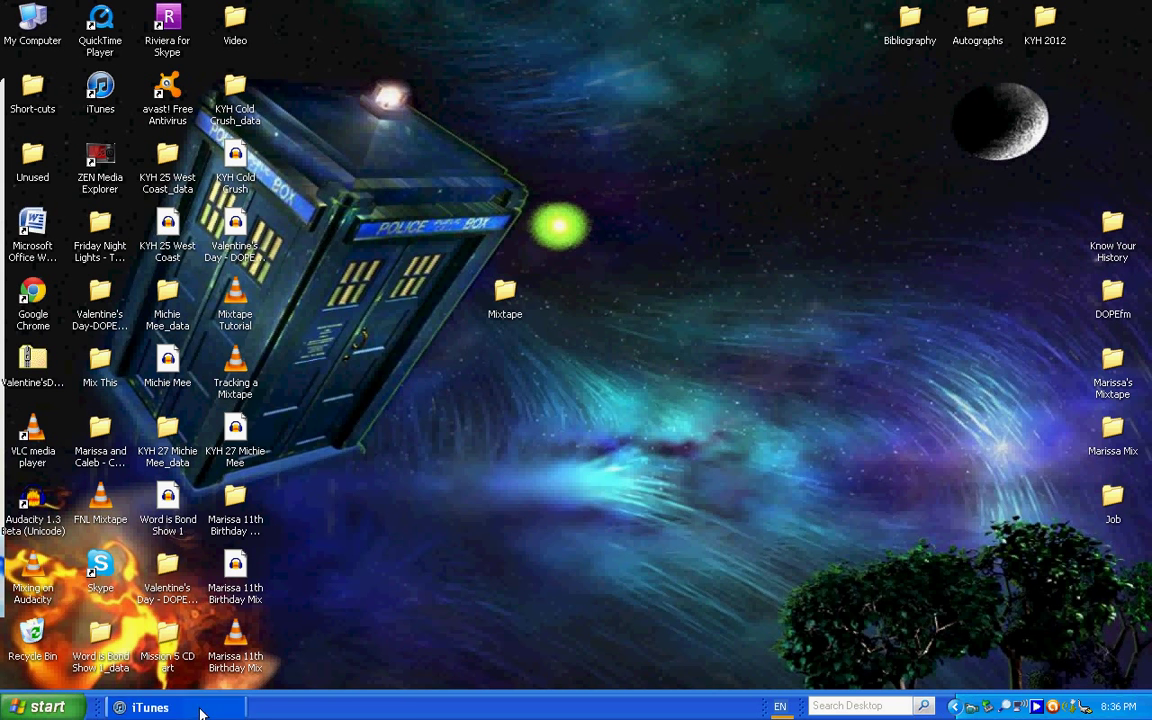
{"action": "left_click", "coordinate": [150, 707]}
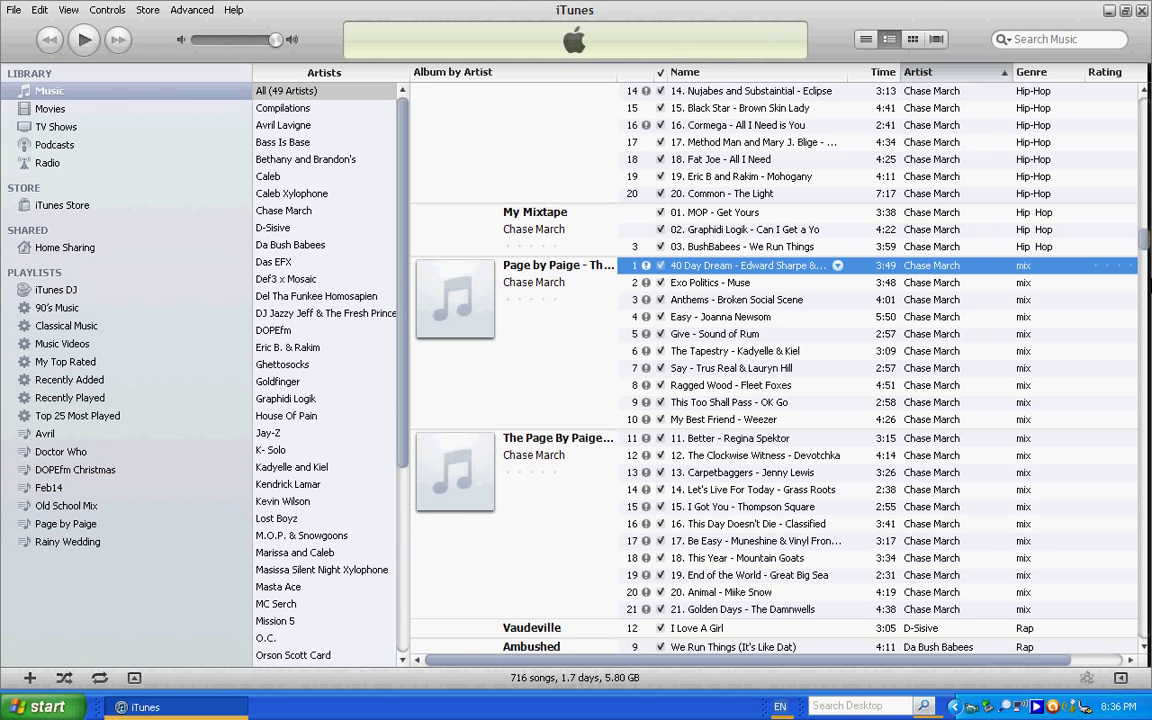
{"action": "scroll", "scroll_direction": "down", "scroll_amount": 3}
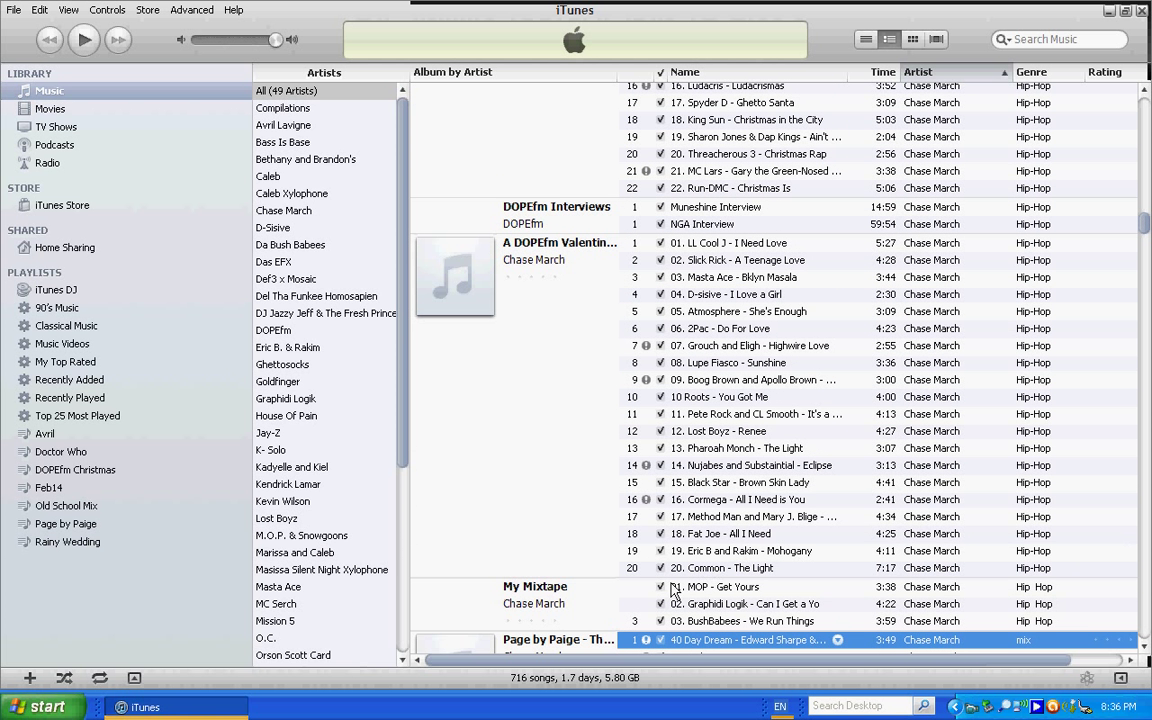
{"action": "left_click", "coordinate": [714, 587]}
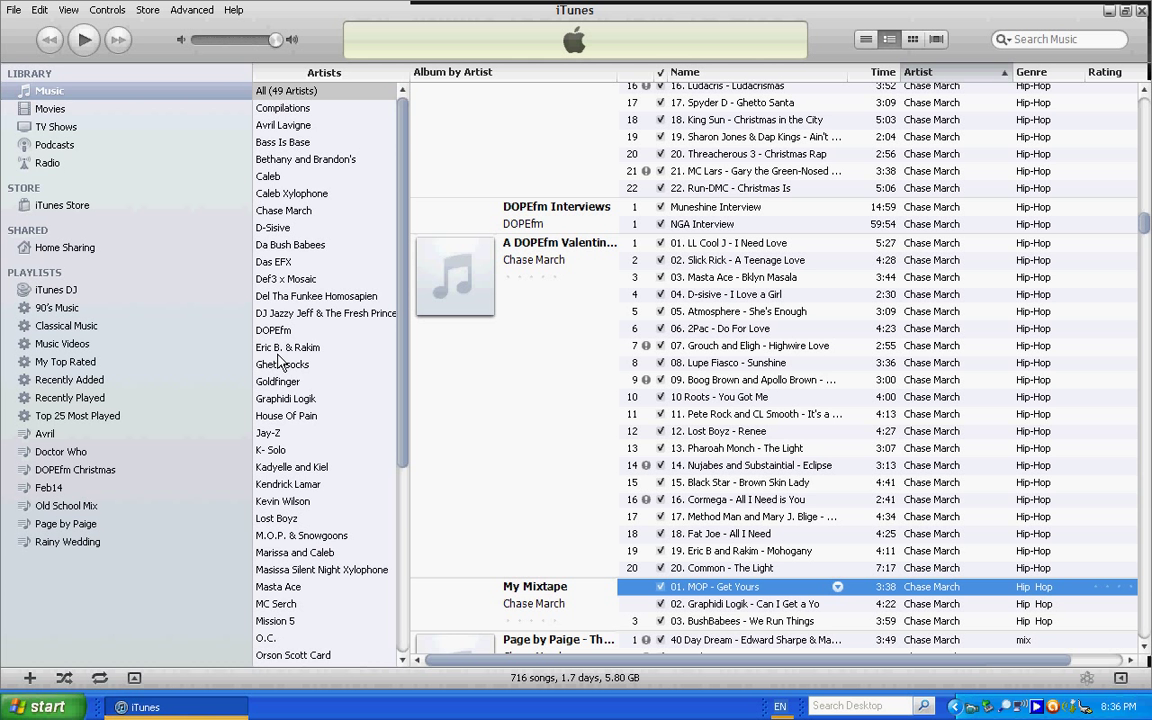
Step: Create a new playlist named 'My Mixtape' and go back to the Music library
{"action": "left_click", "coordinate": [13, 10]}
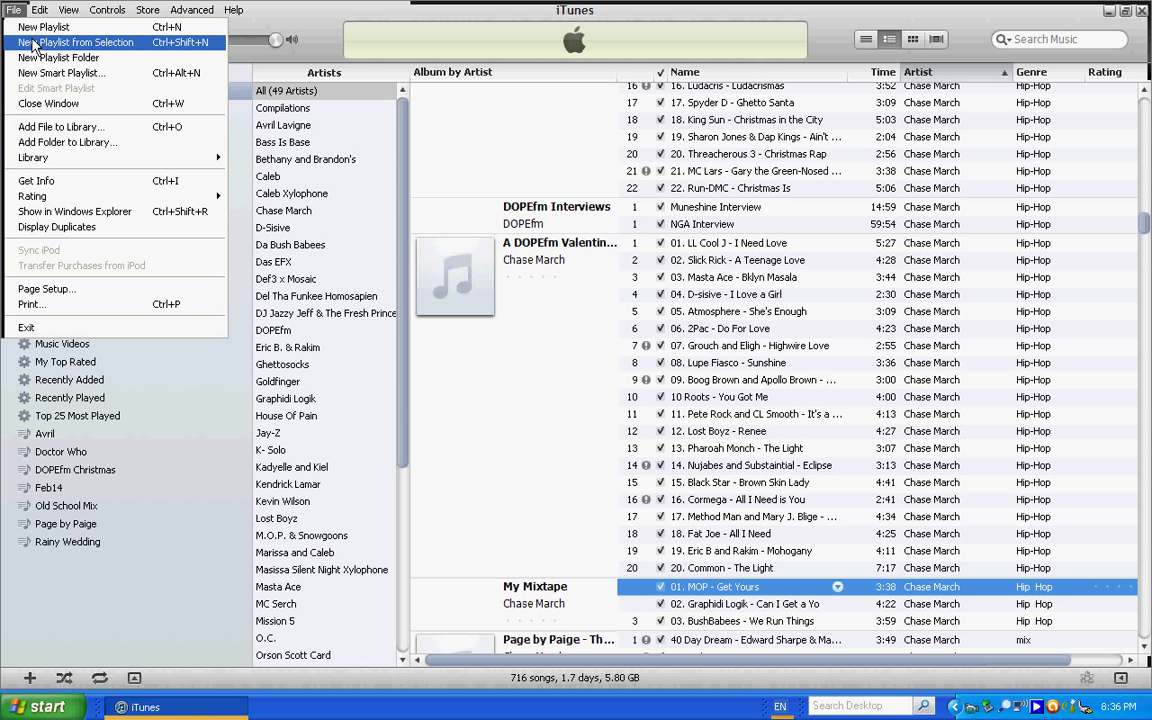
{"action": "left_click", "coordinate": [43, 27]}
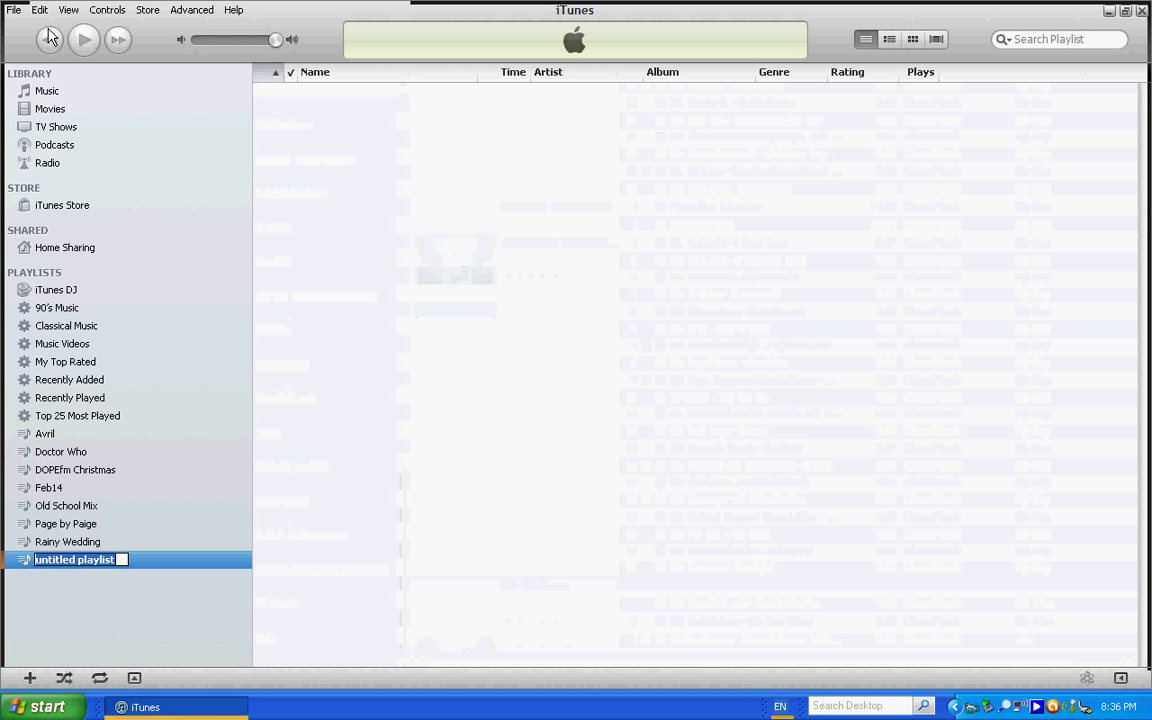
{"action": "type", "text": "My Mixtape"}
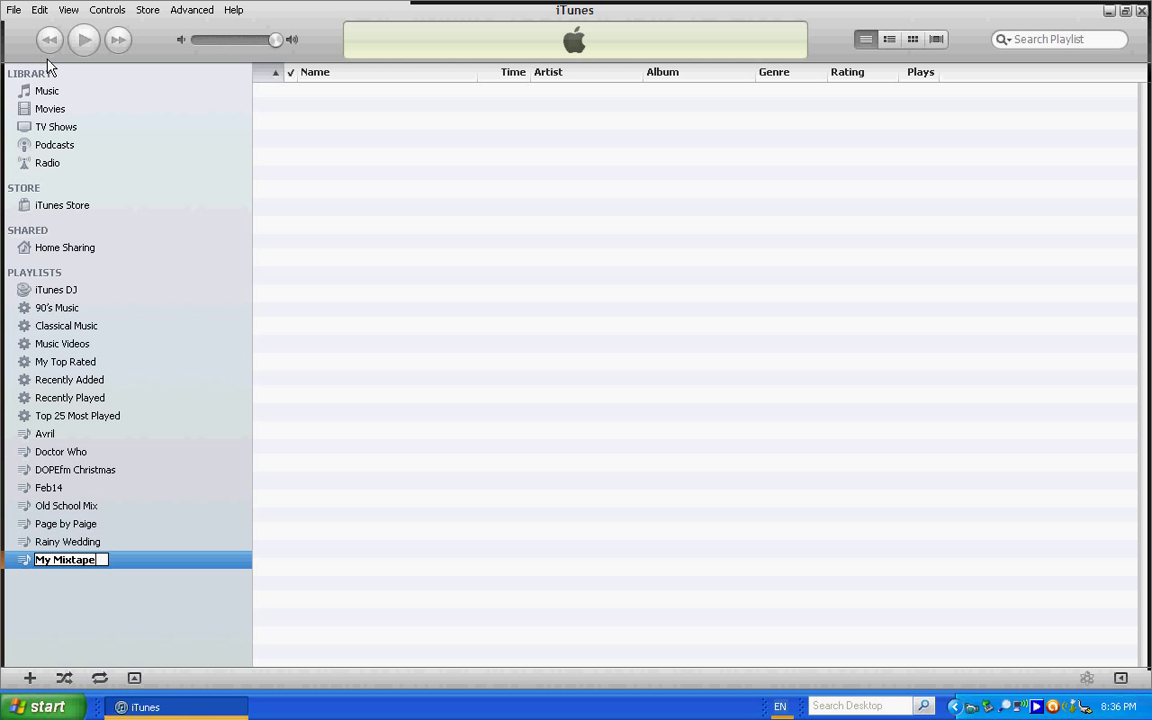
{"action": "left_click", "coordinate": [47, 90]}
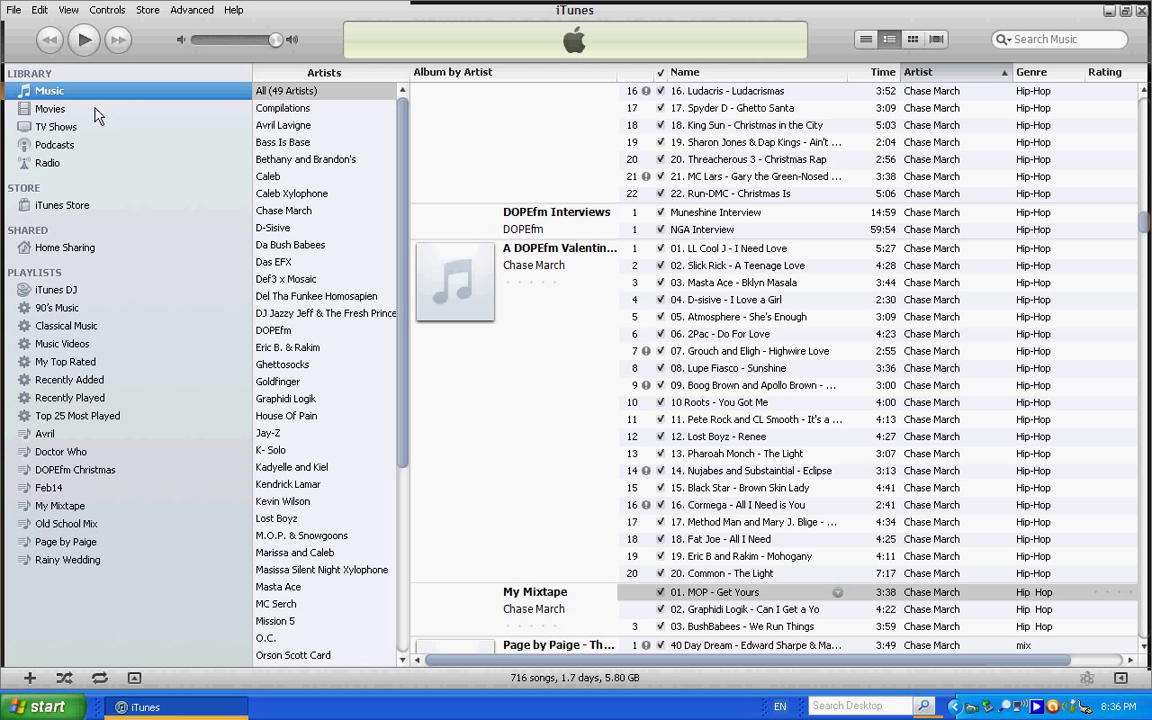
{"action": "mouse_move", "coordinate": [530, 600]}
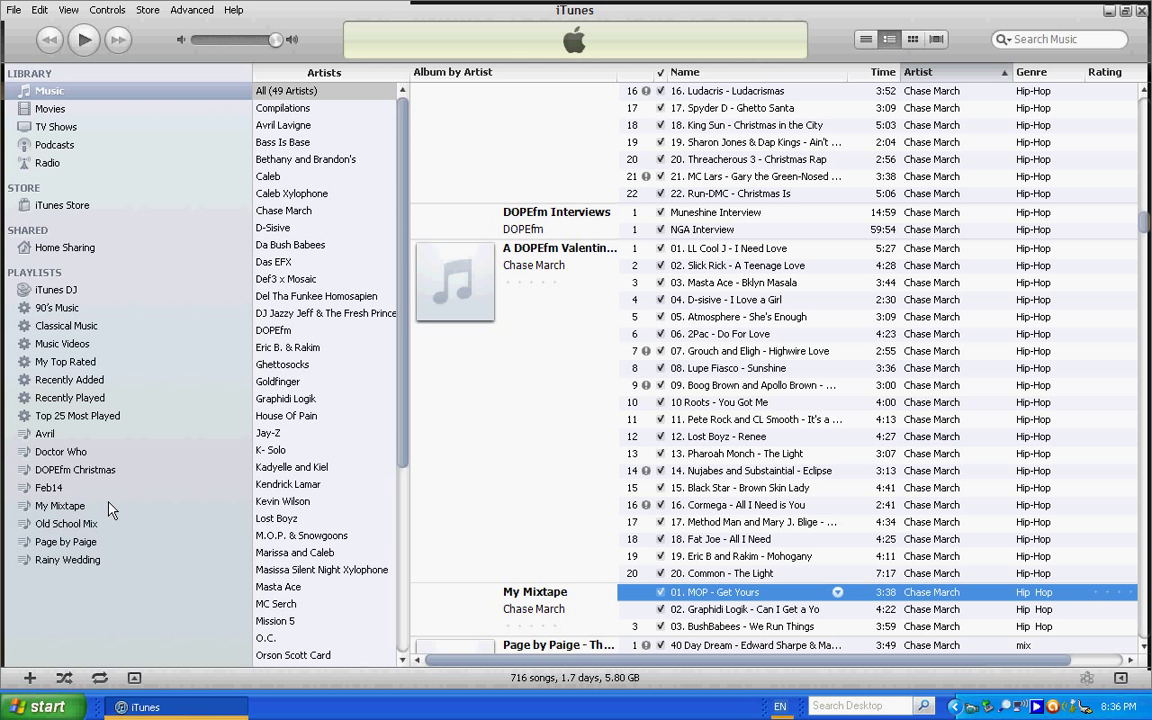
{"action": "mouse_move", "coordinate": [459, 548]}
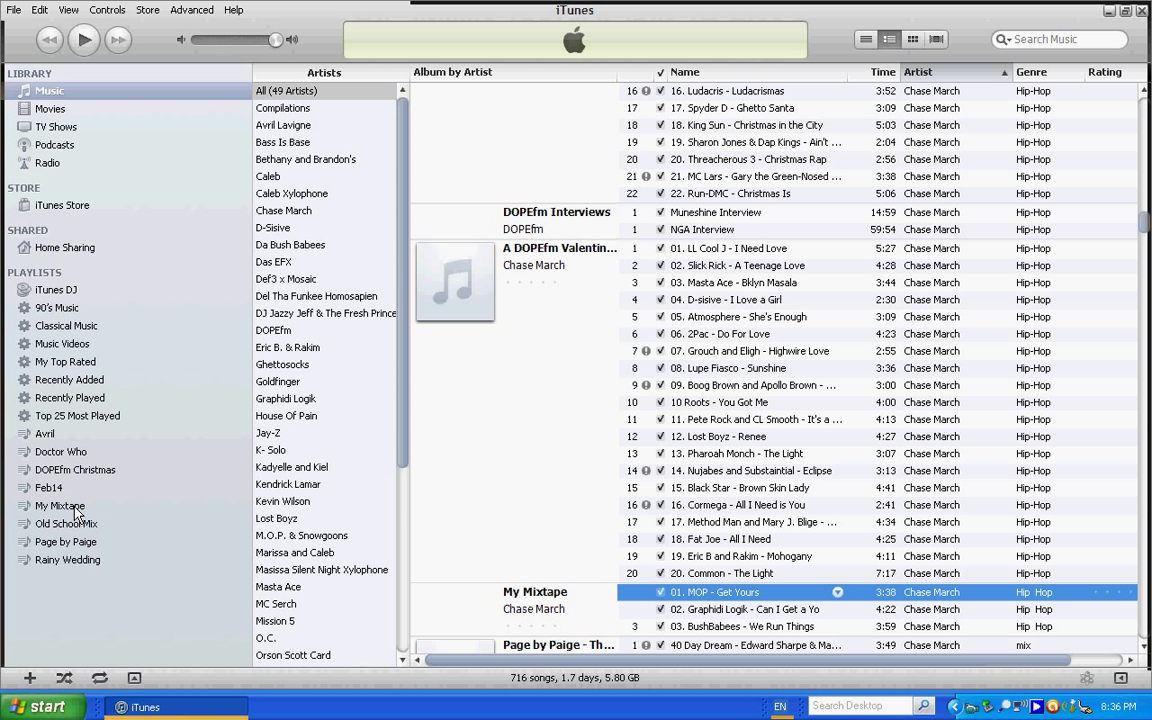
Step: Open the My Mixtape playlist, briefly play Graphidi Logik's track, then pause it
{"action": "double_click", "coordinate": [60, 505]}
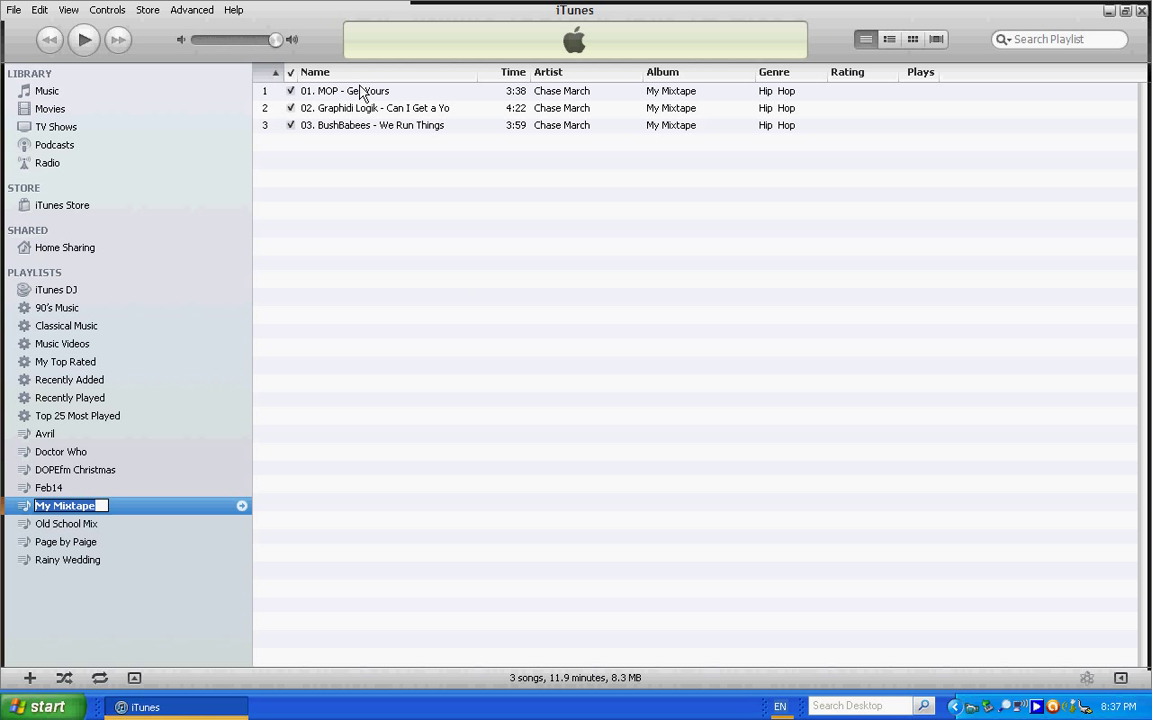
{"action": "left_click", "coordinate": [84, 39]}
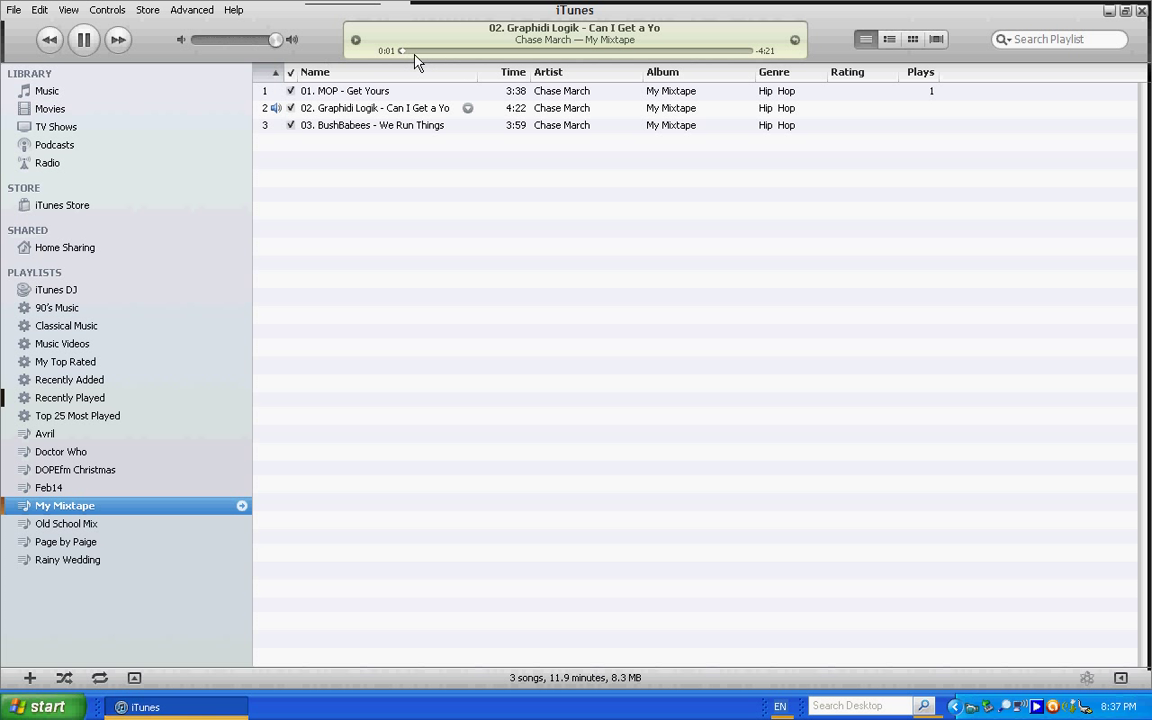
{"action": "left_click", "coordinate": [84, 39]}
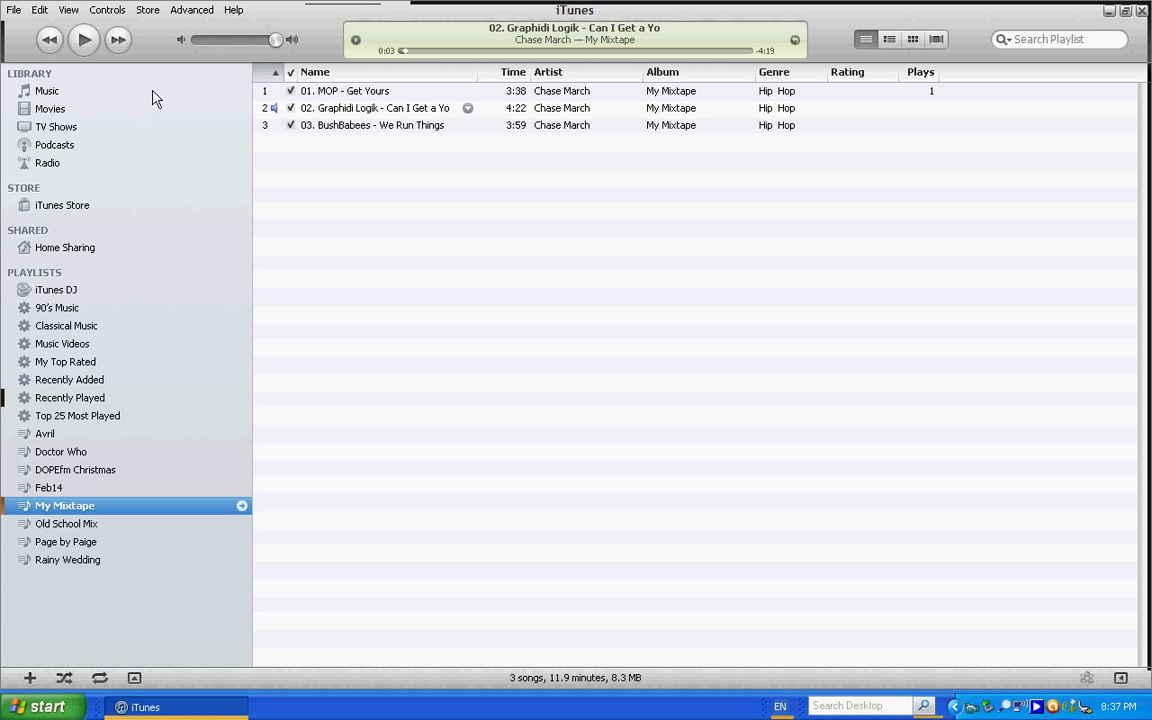
{"action": "mouse_move", "coordinate": [122, 54]}
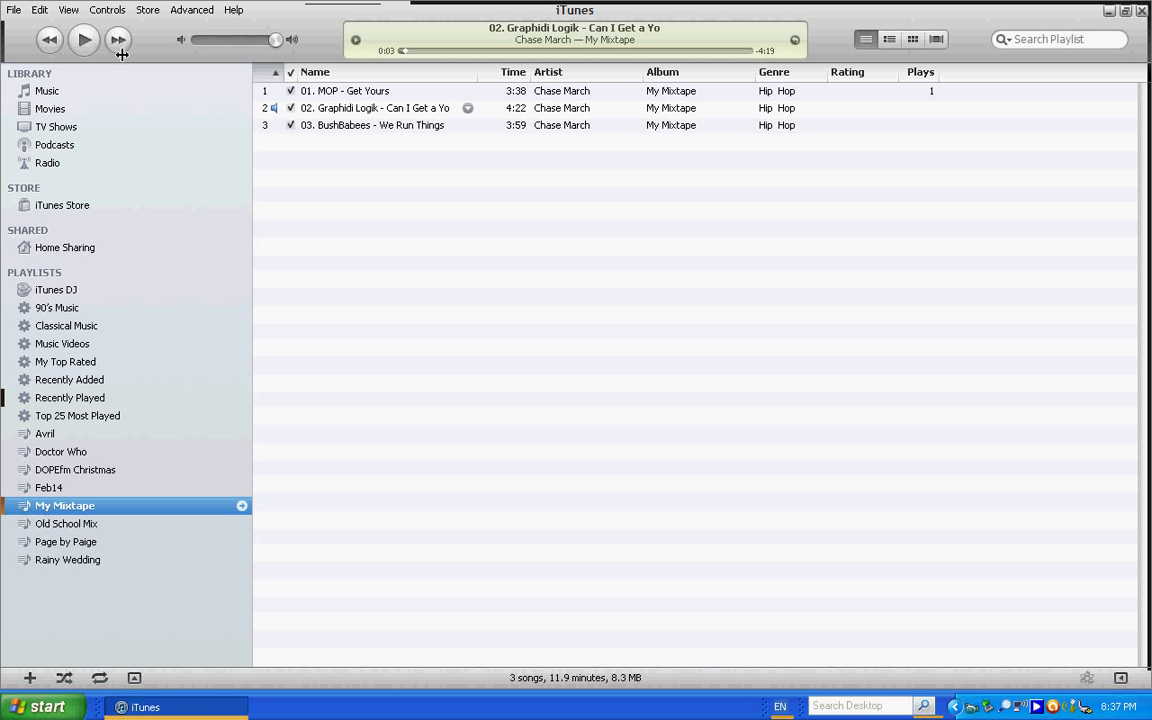
{"action": "left_click", "coordinate": [14, 10]}
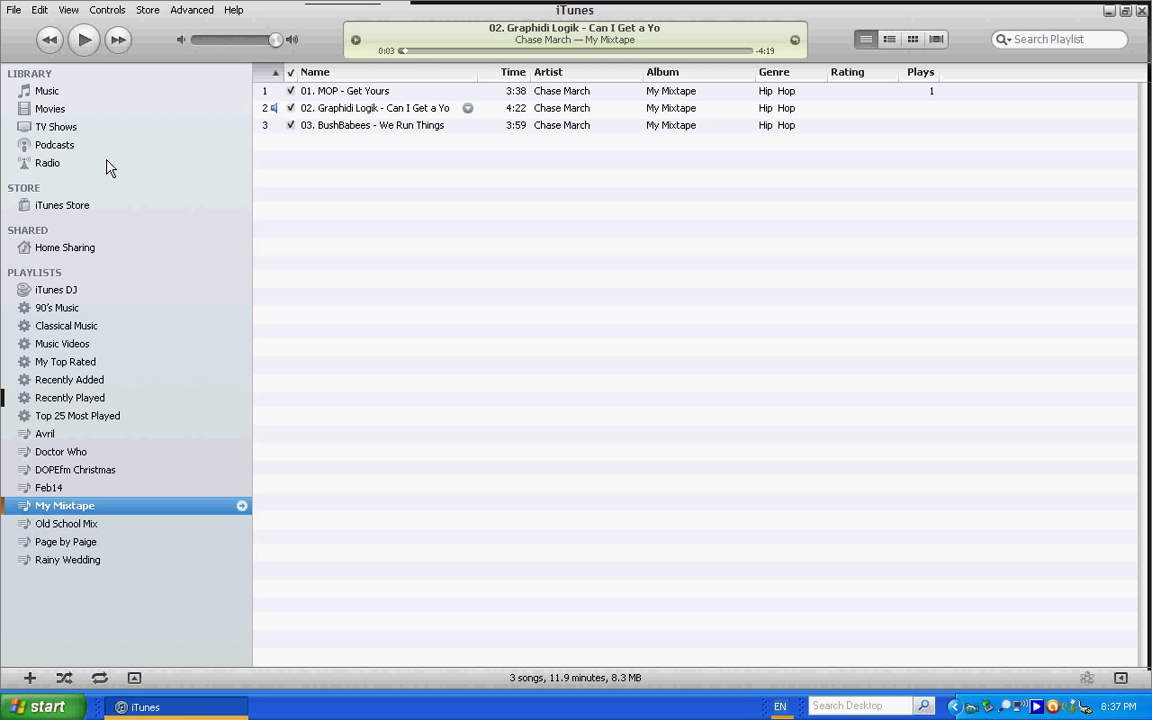
{"action": "mouse_move", "coordinate": [748, 297]}
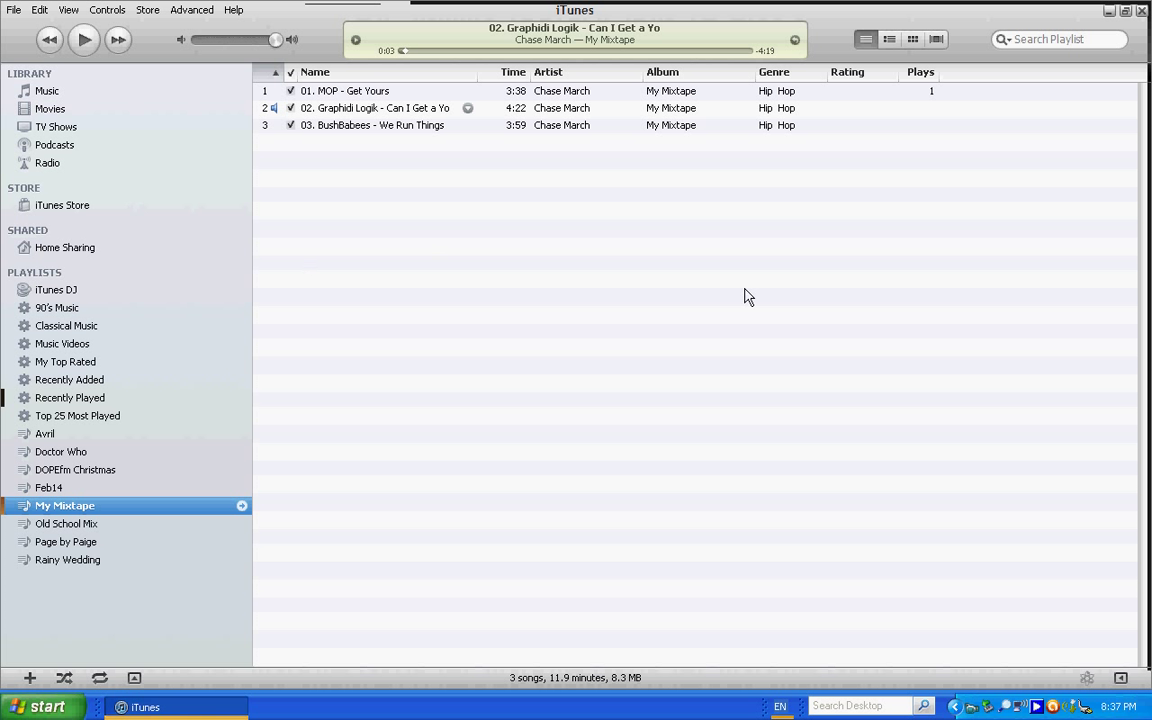
{"action": "mouse_move", "coordinate": [527, 284]}
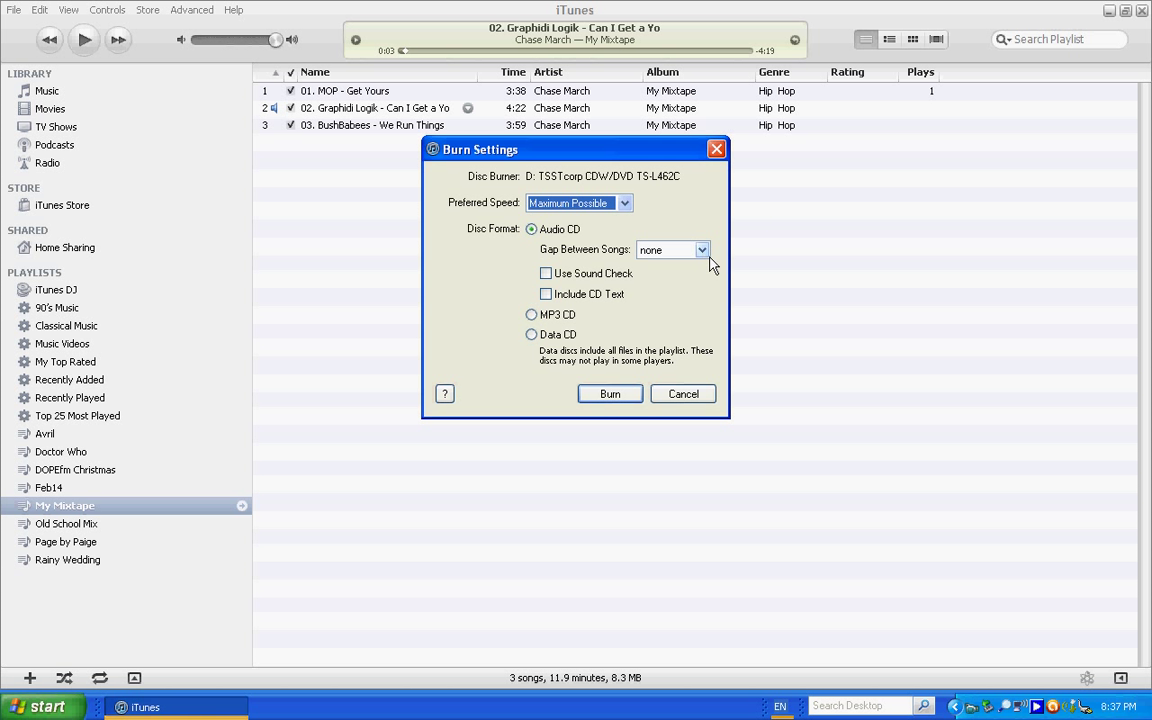
{"action": "mouse_move", "coordinate": [710, 255]}
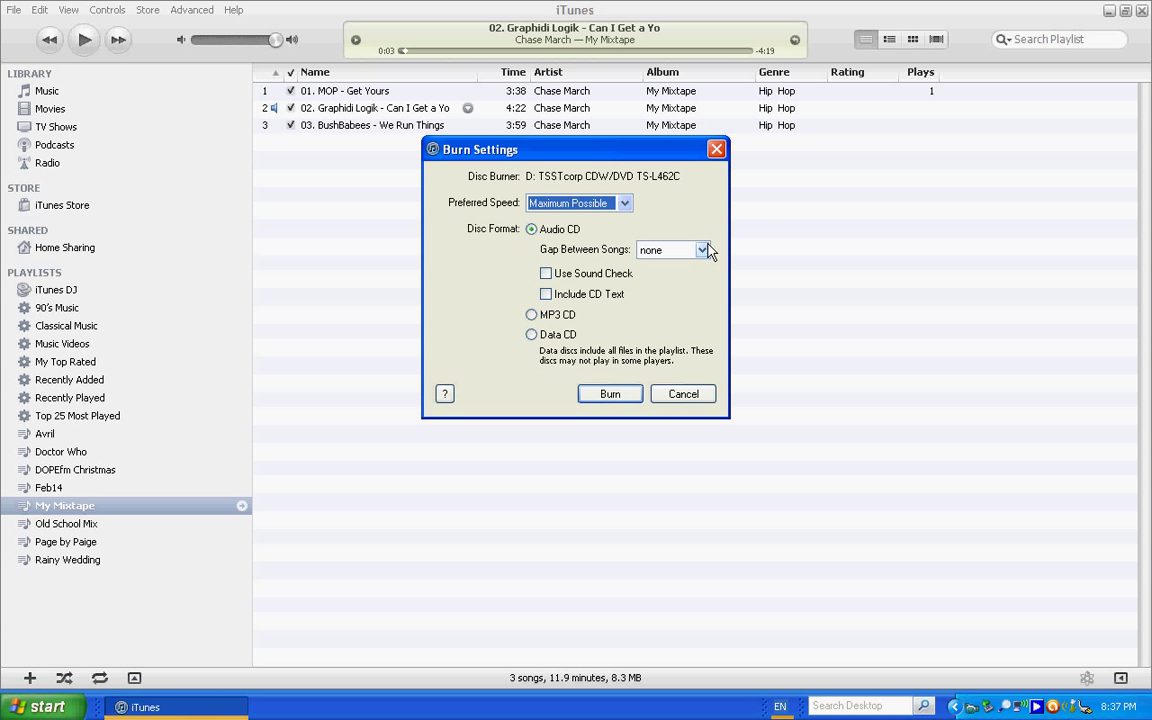
Step: Keep Audio CD burn format and change Gap Between Songs from 2 seconds to none
{"action": "left_click", "coordinate": [704, 249]}
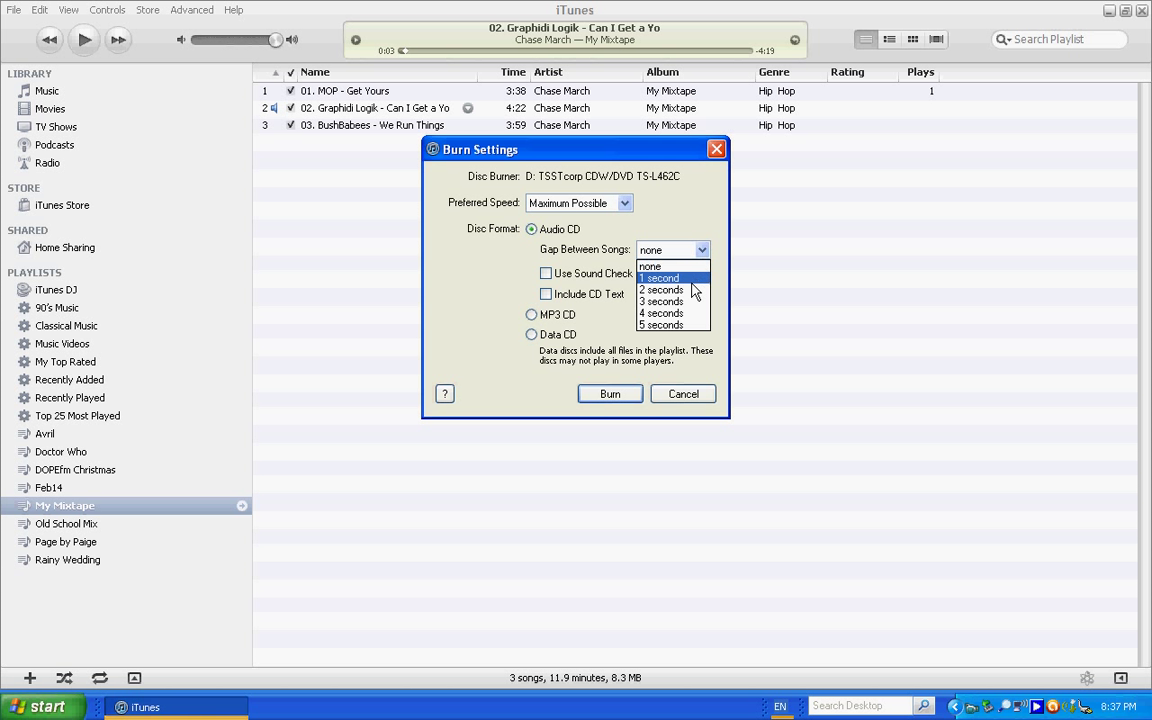
{"action": "left_click", "coordinate": [660, 289]}
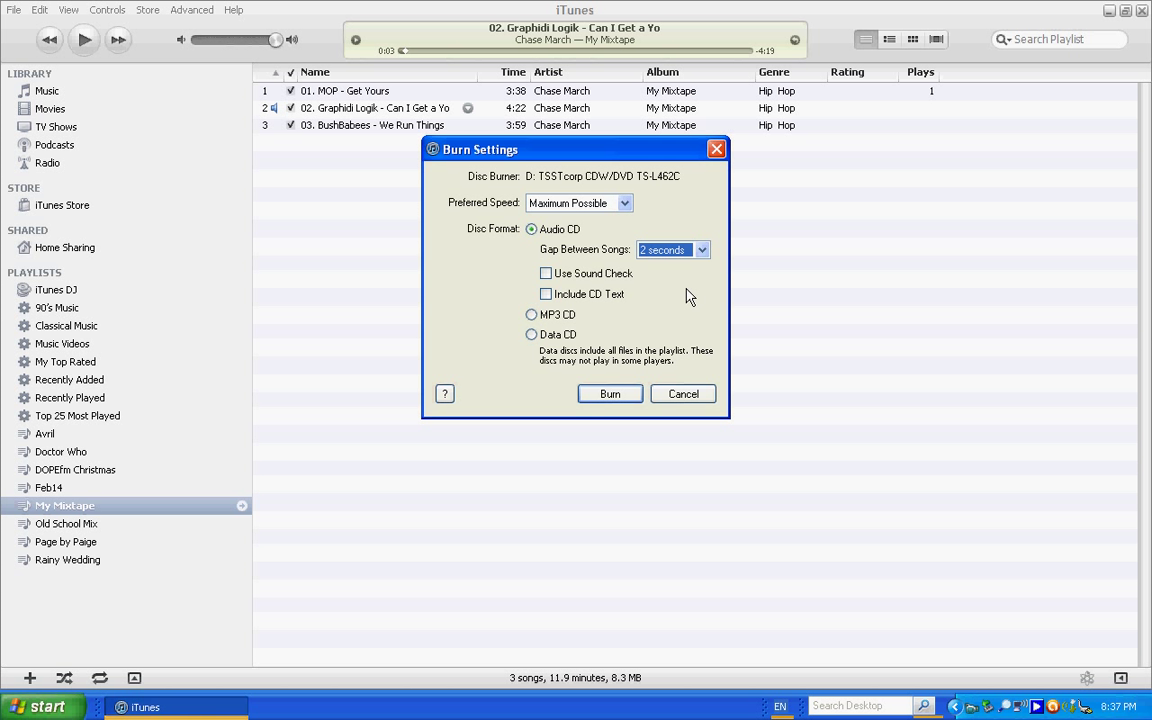
{"action": "mouse_move", "coordinate": [688, 268]}
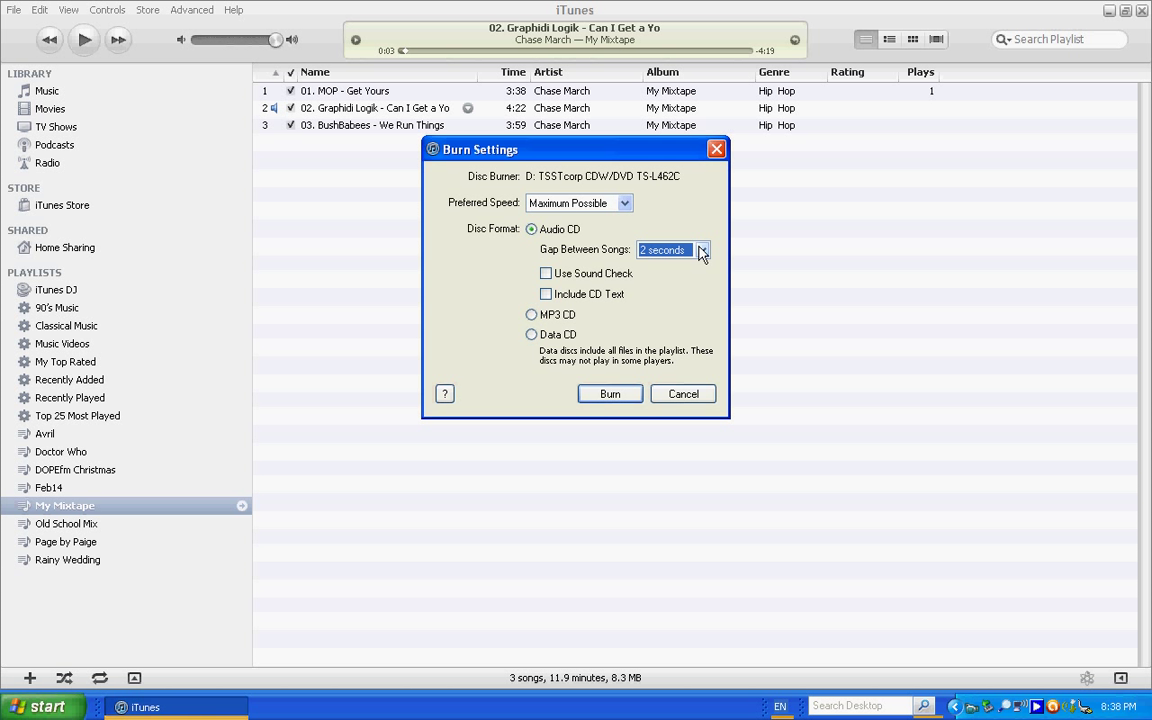
{"action": "left_click", "coordinate": [702, 250]}
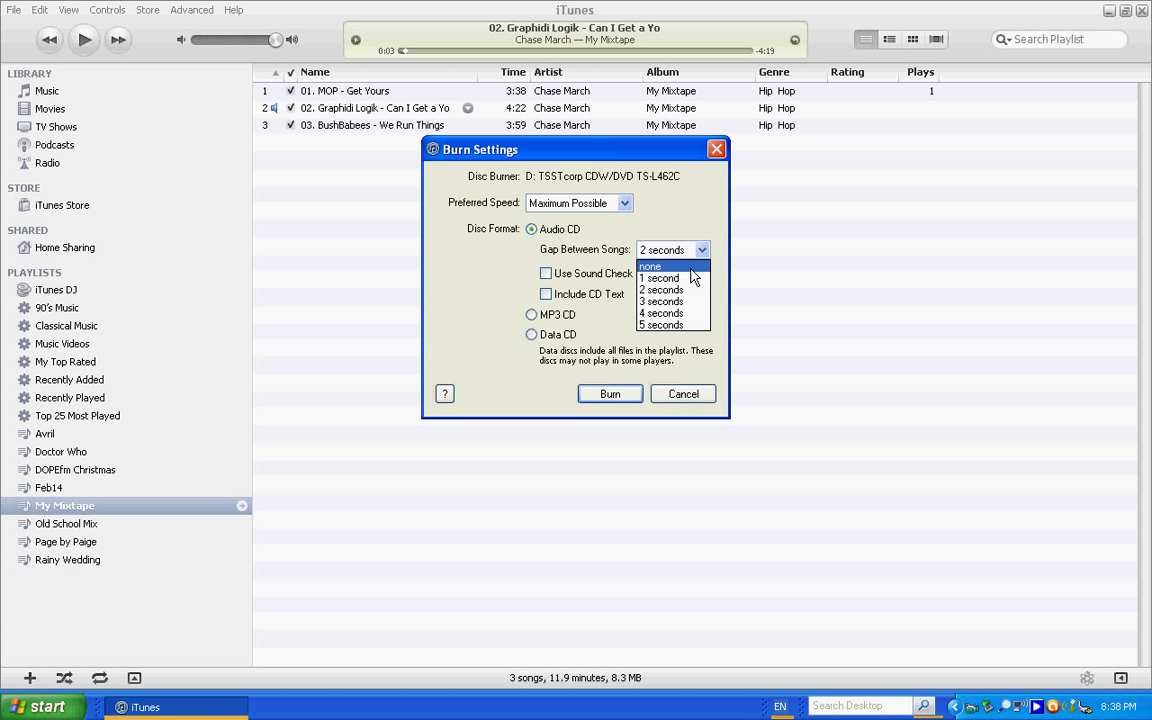
{"action": "left_click", "coordinate": [650, 266]}
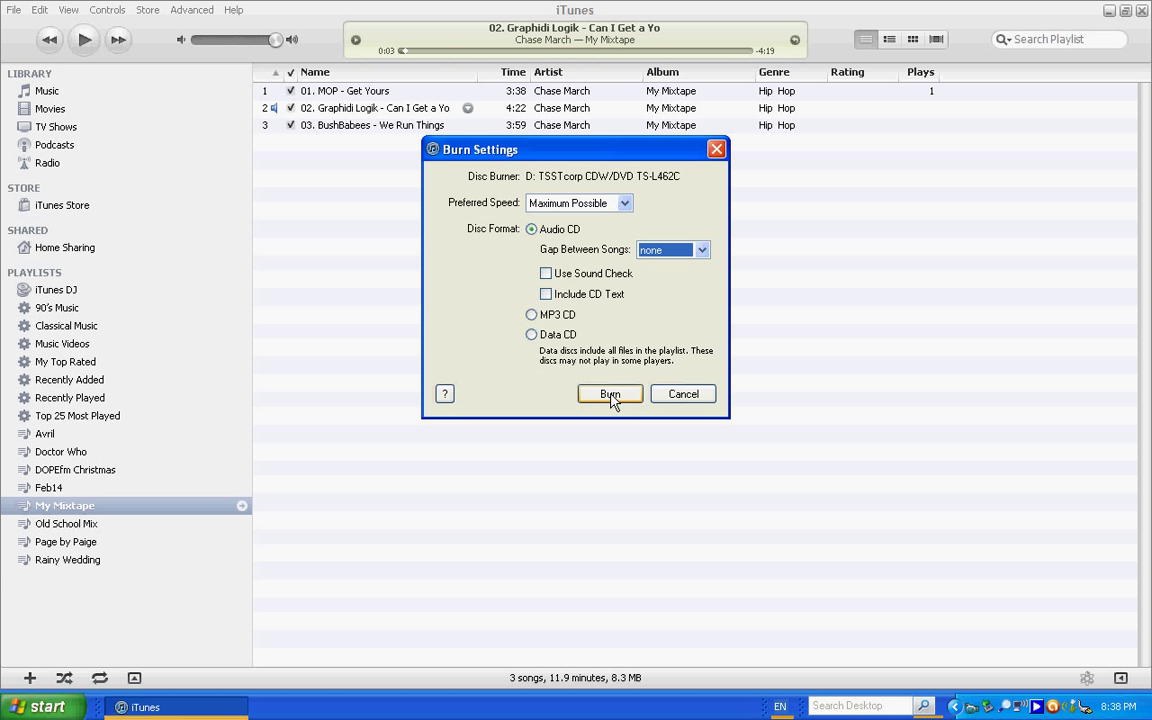